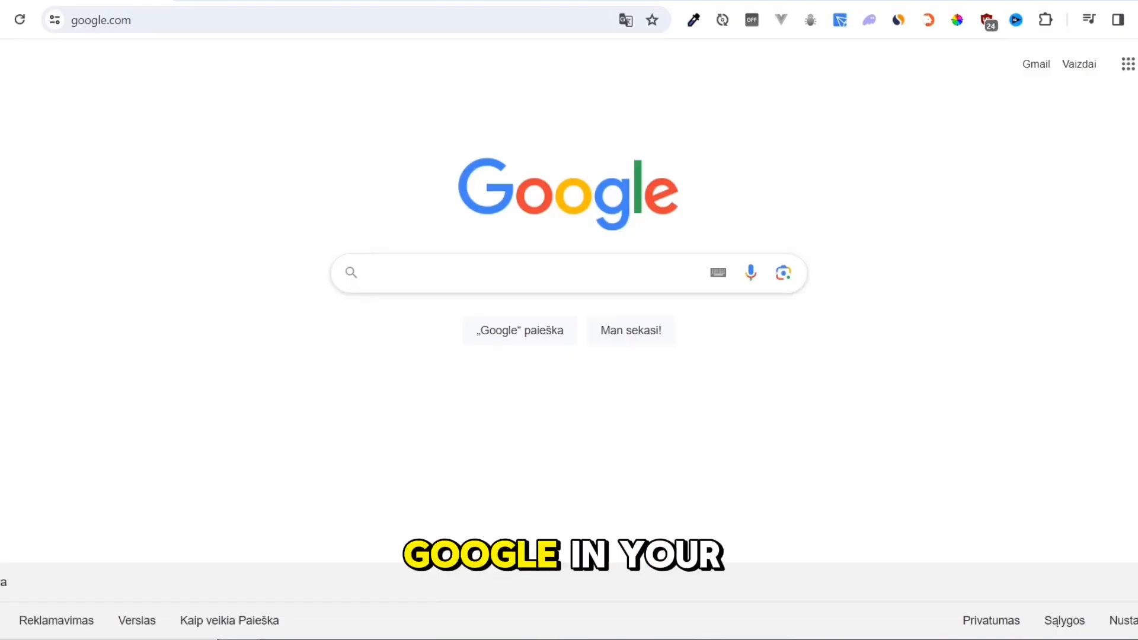
# Search Google for 'epic game' and open the Epic Games Store result
pyautogui.write('epic game')
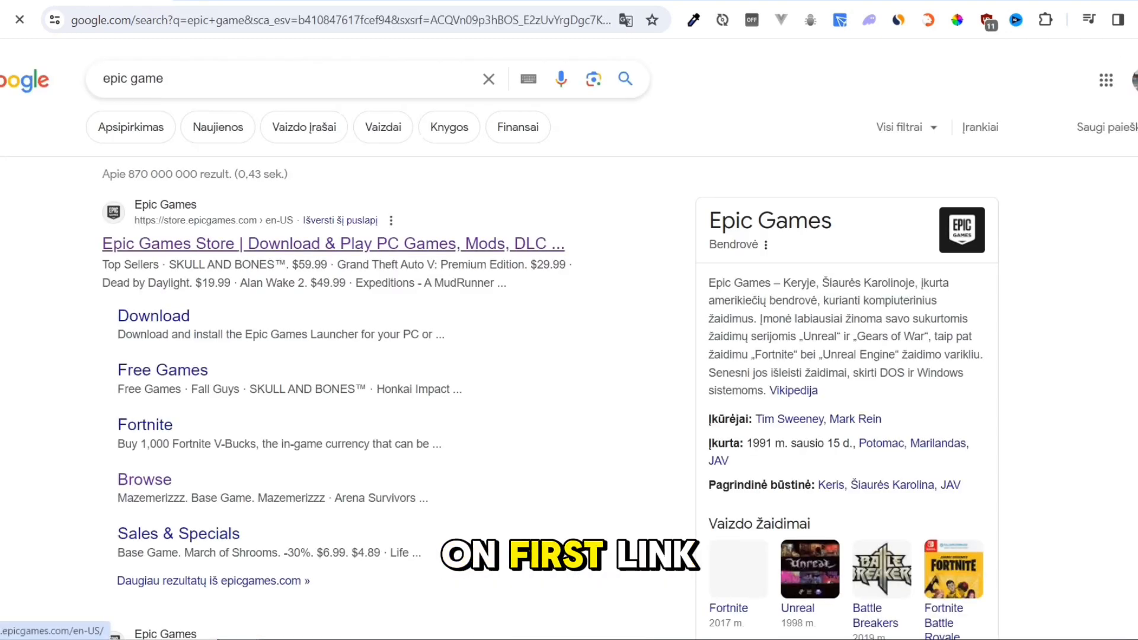
pyautogui.click(332, 243)
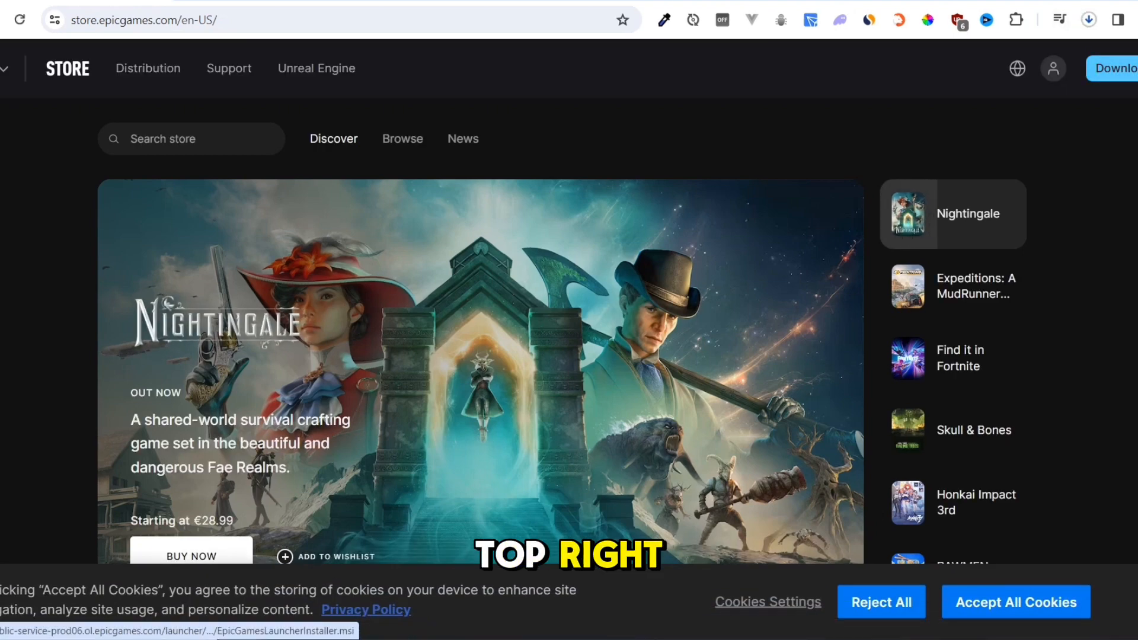
# Download the Epic Games Launcher installer from the store's top-right button
pyautogui.click(1088, 19)
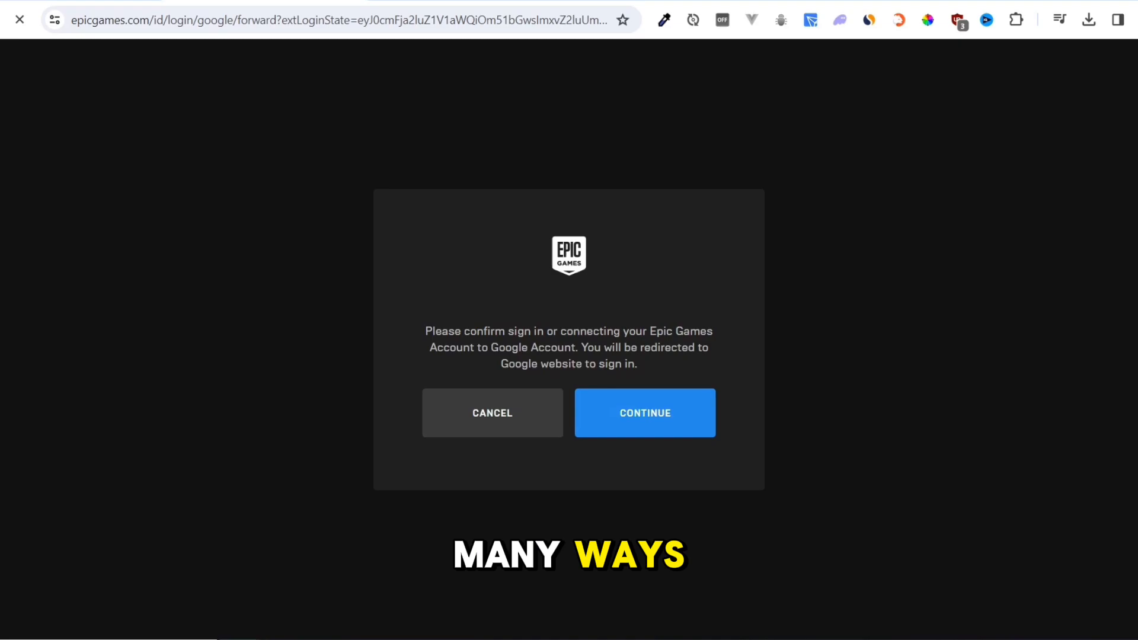
# Search the store for 'PC Building Simulator 2' and open its page
pyautogui.click(643, 413)
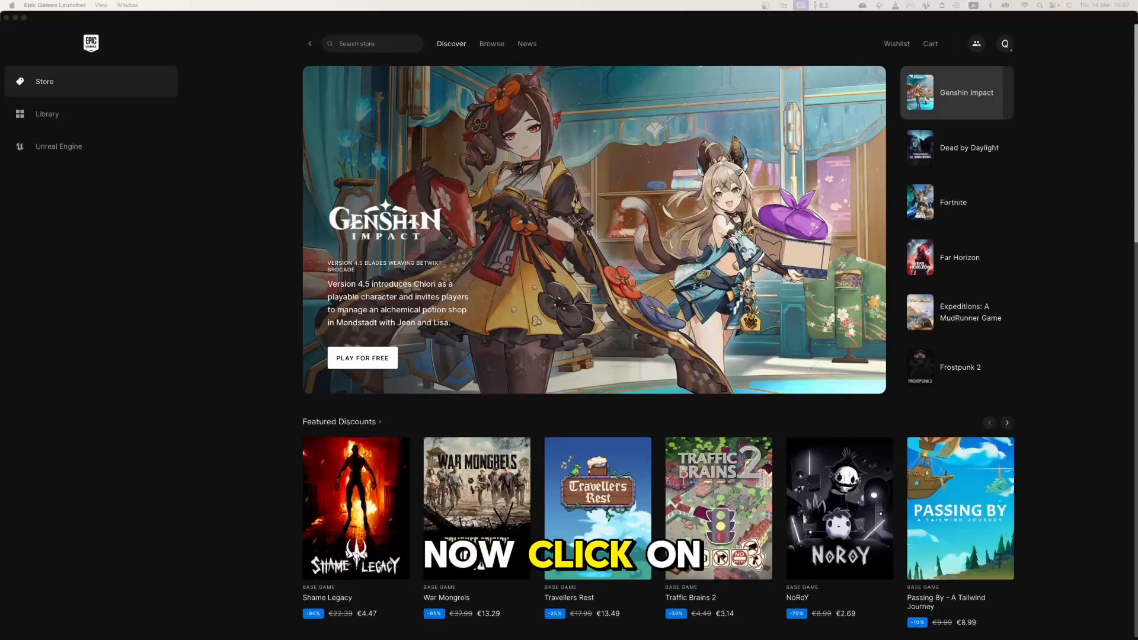
pyautogui.click(956, 148)
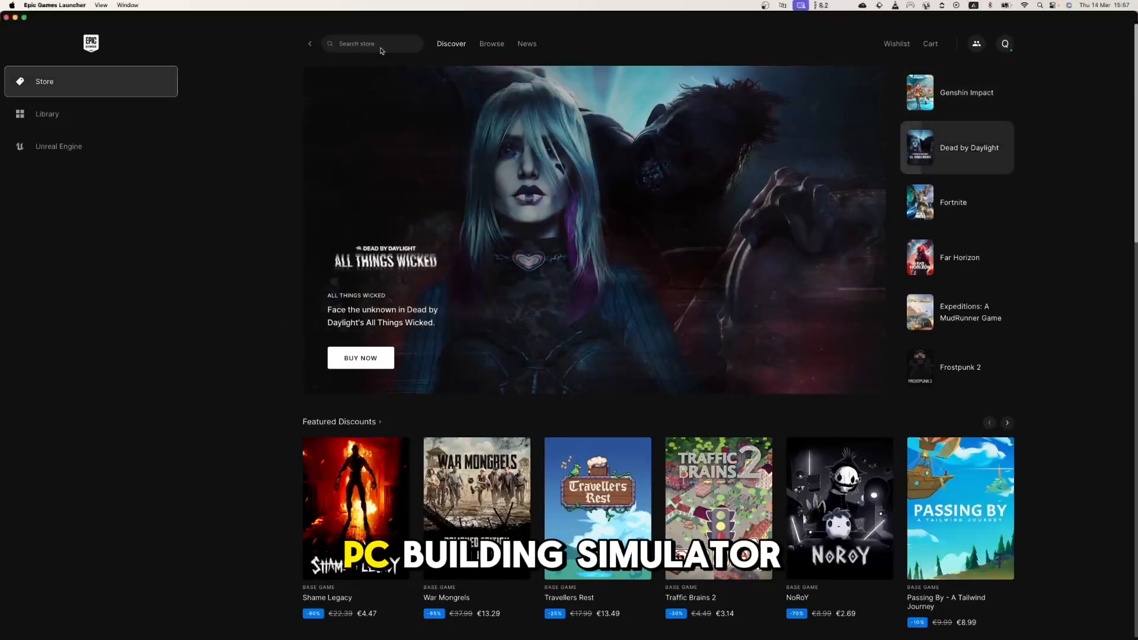
pyautogui.write('PC Building Simulator 2')
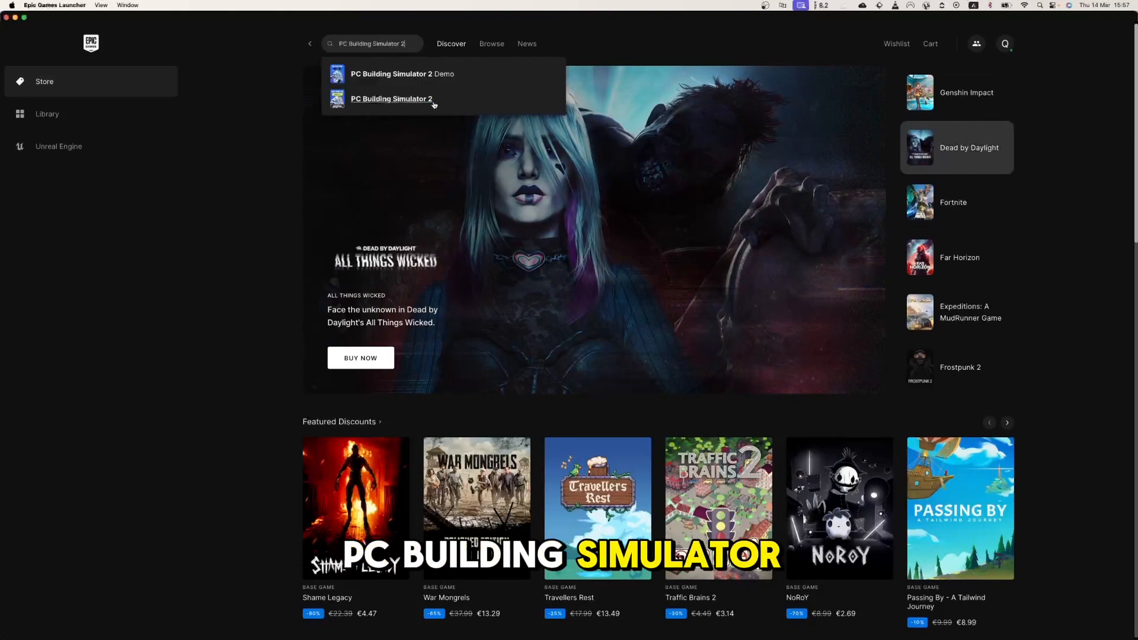
pyautogui.click(390, 99)
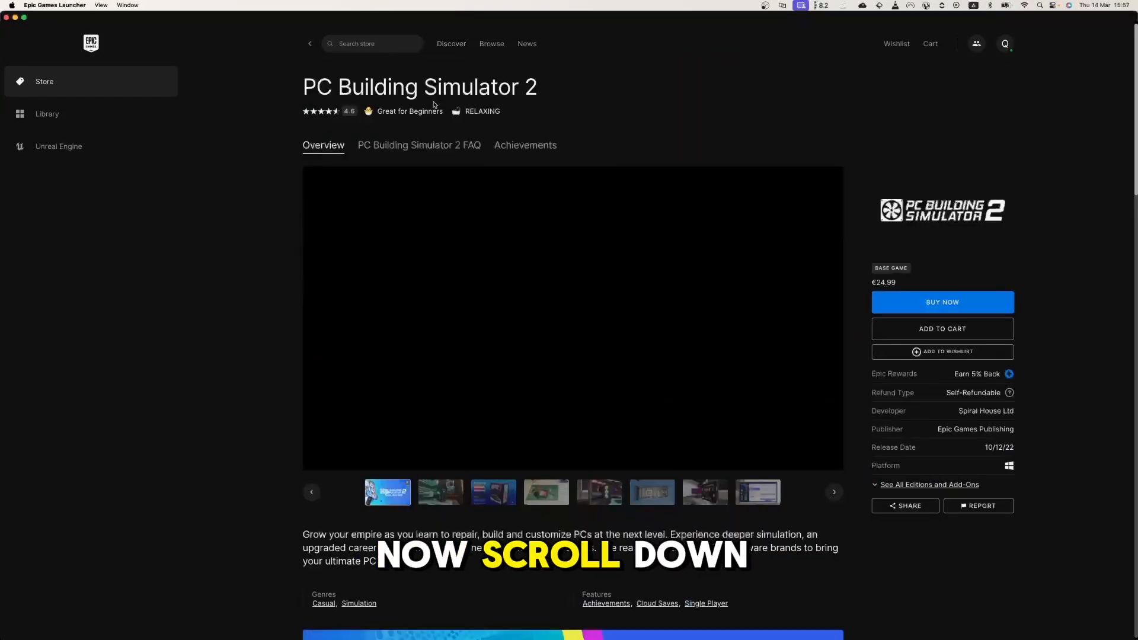
# Choose Buy Now for PC Building Simulator 2 to open checkout
pyautogui.scroll(-3)
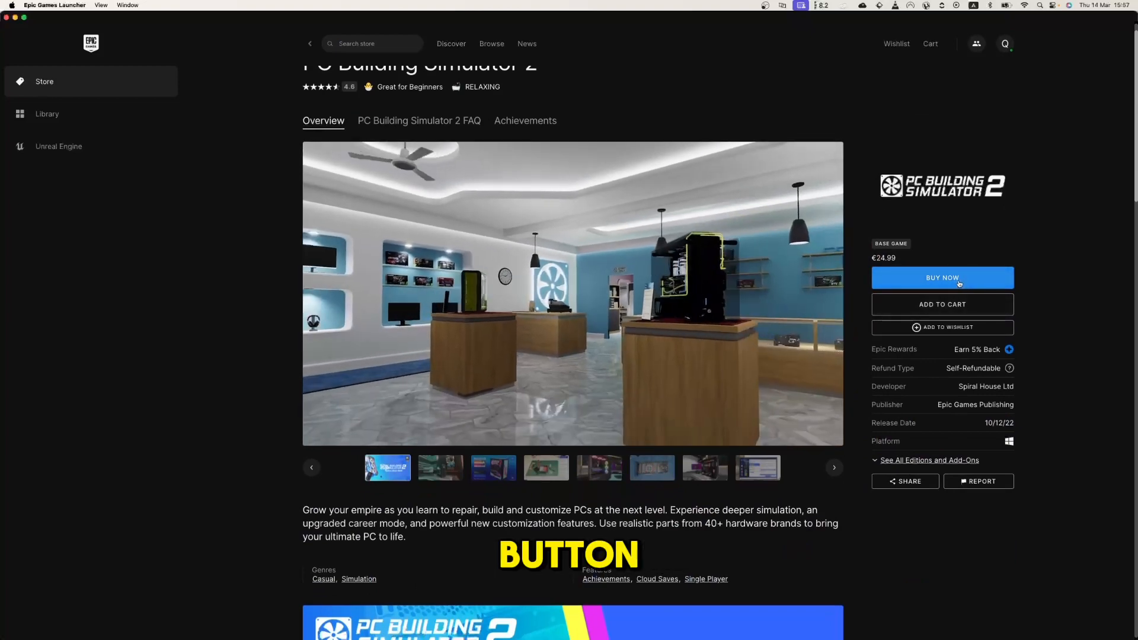
pyautogui.click(942, 277)
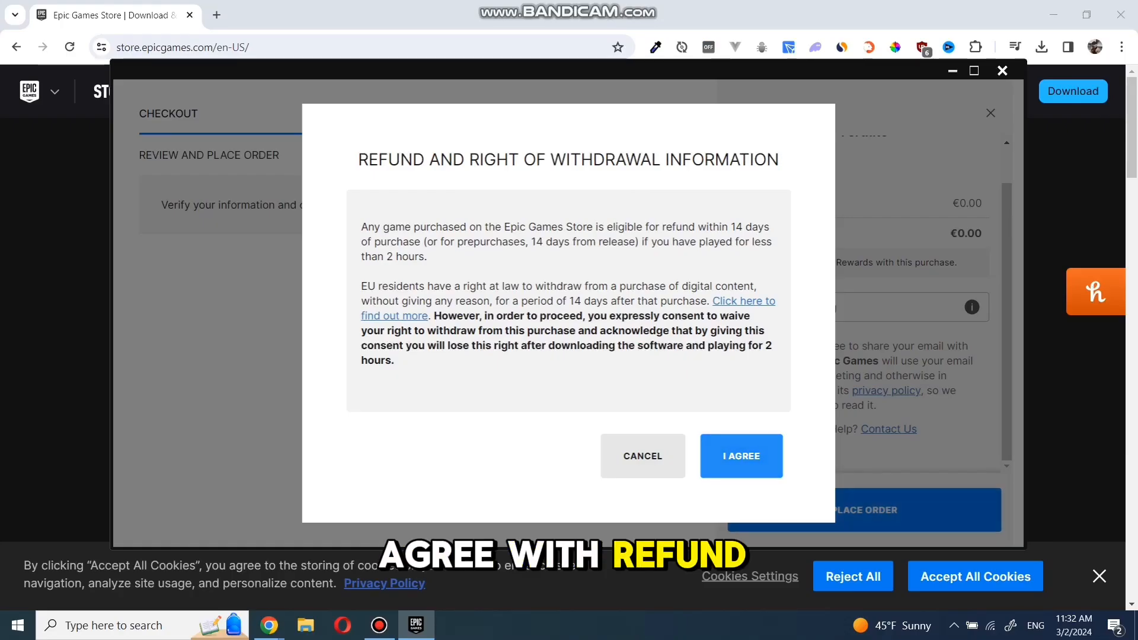
# Agree to the refund terms, place the order, and view it in the library
pyautogui.click(740, 456)
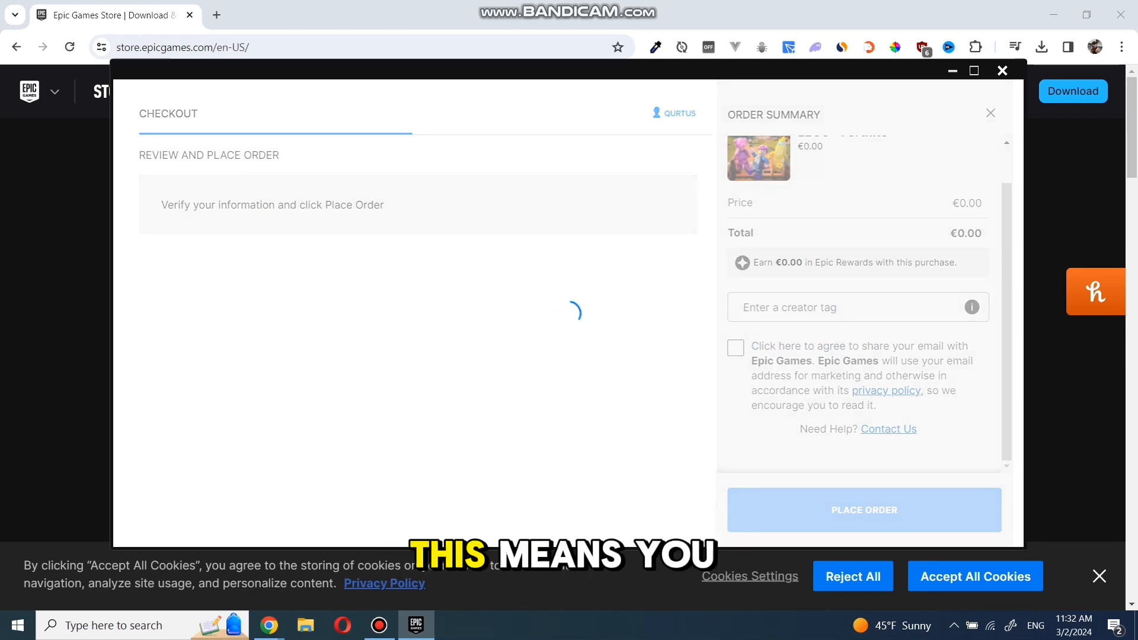
pyautogui.click(863, 509)
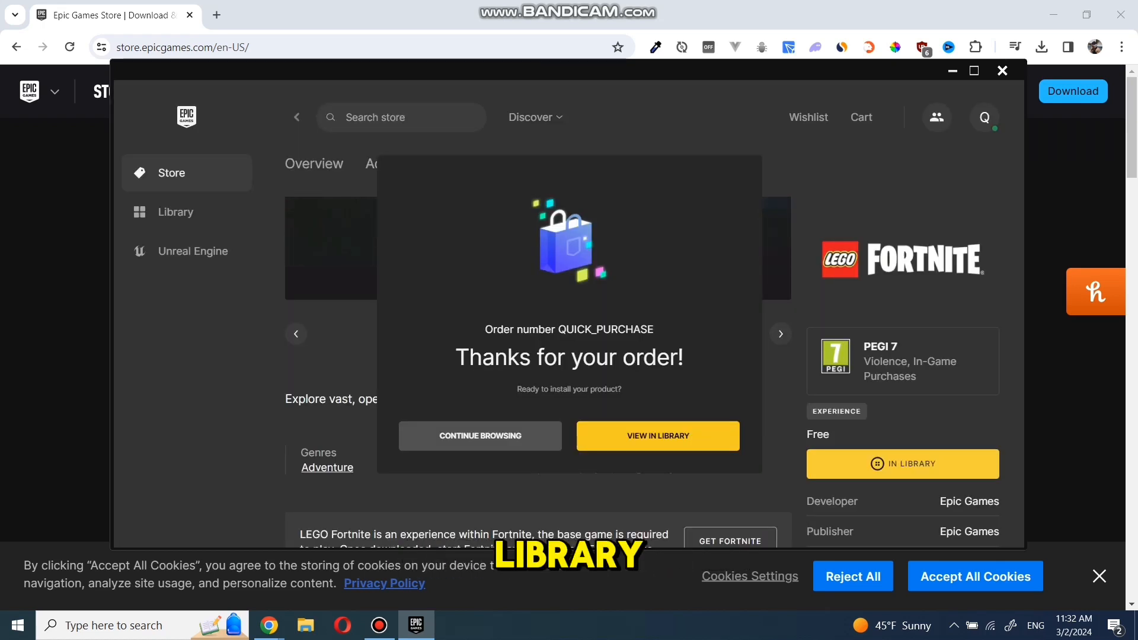
pyautogui.click(657, 436)
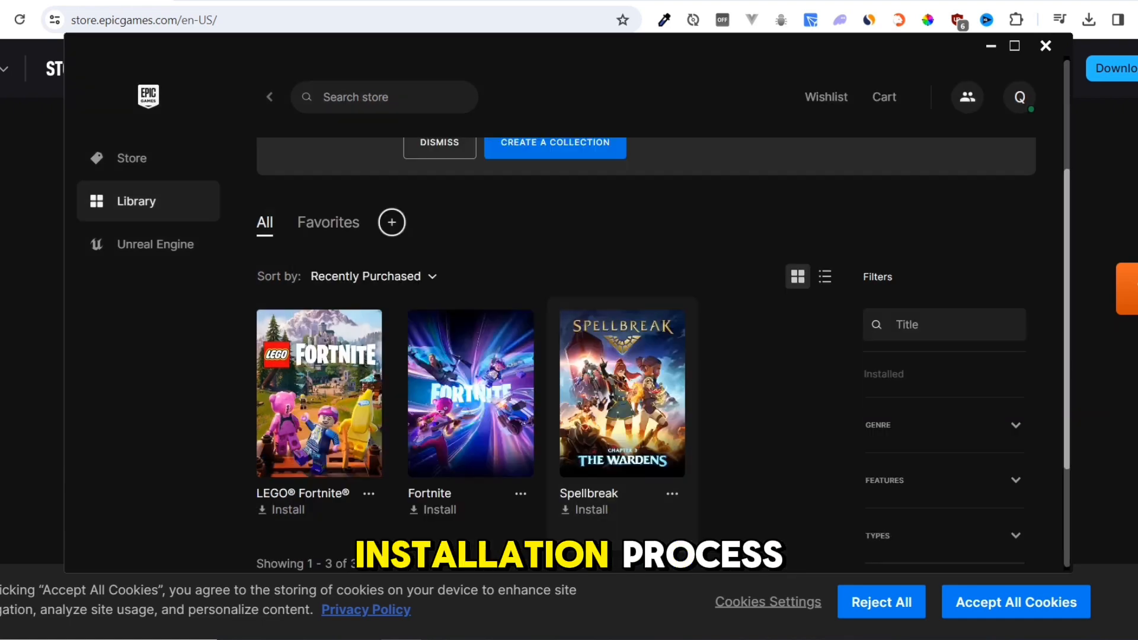
# Install Spellbreak, resuming the paused download, then launch the game
pyautogui.click(582, 510)
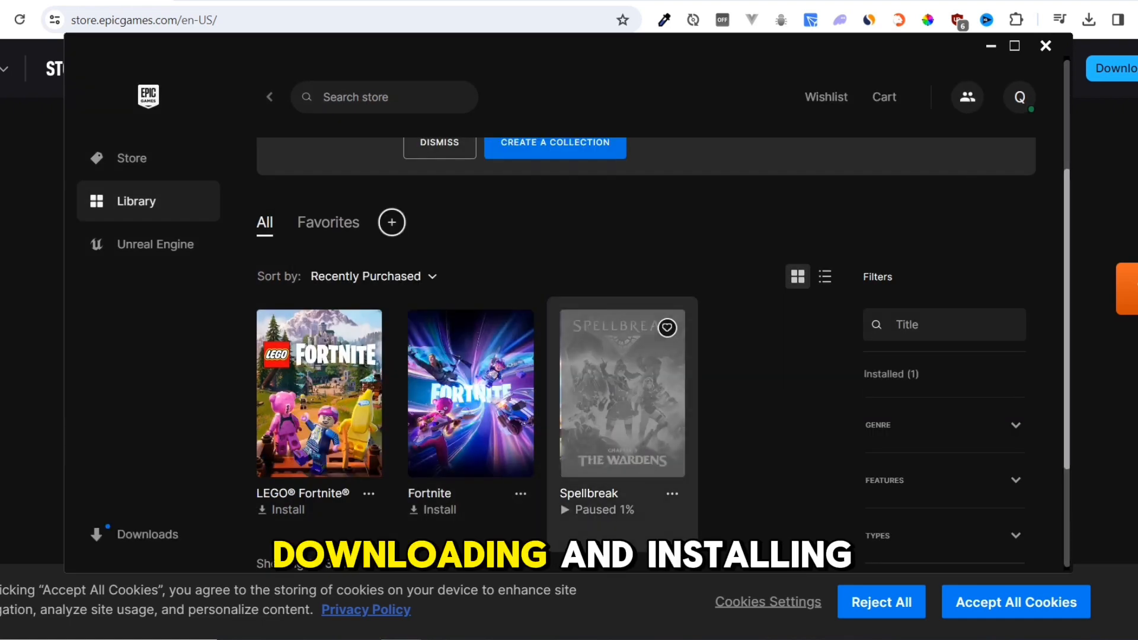
pyautogui.click(148, 534)
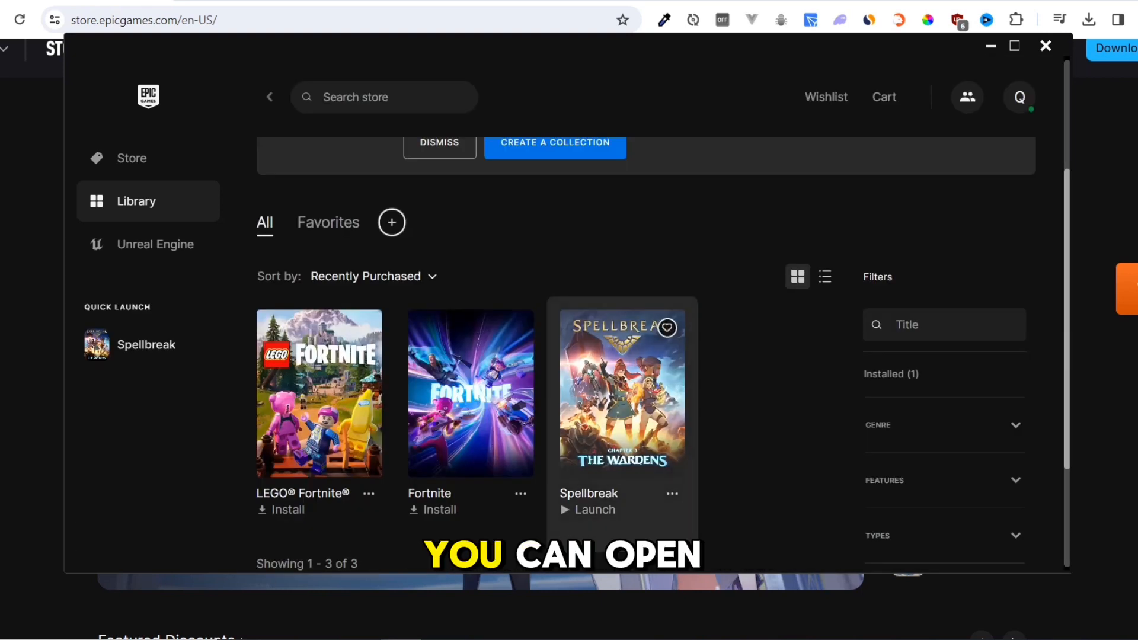
pyautogui.click(593, 510)
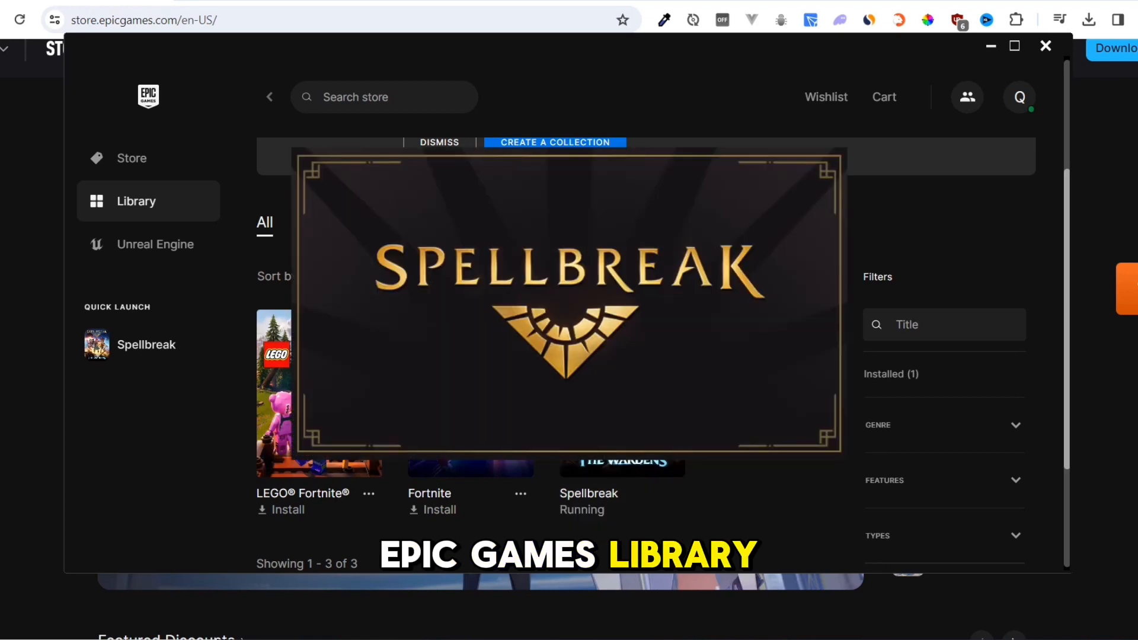